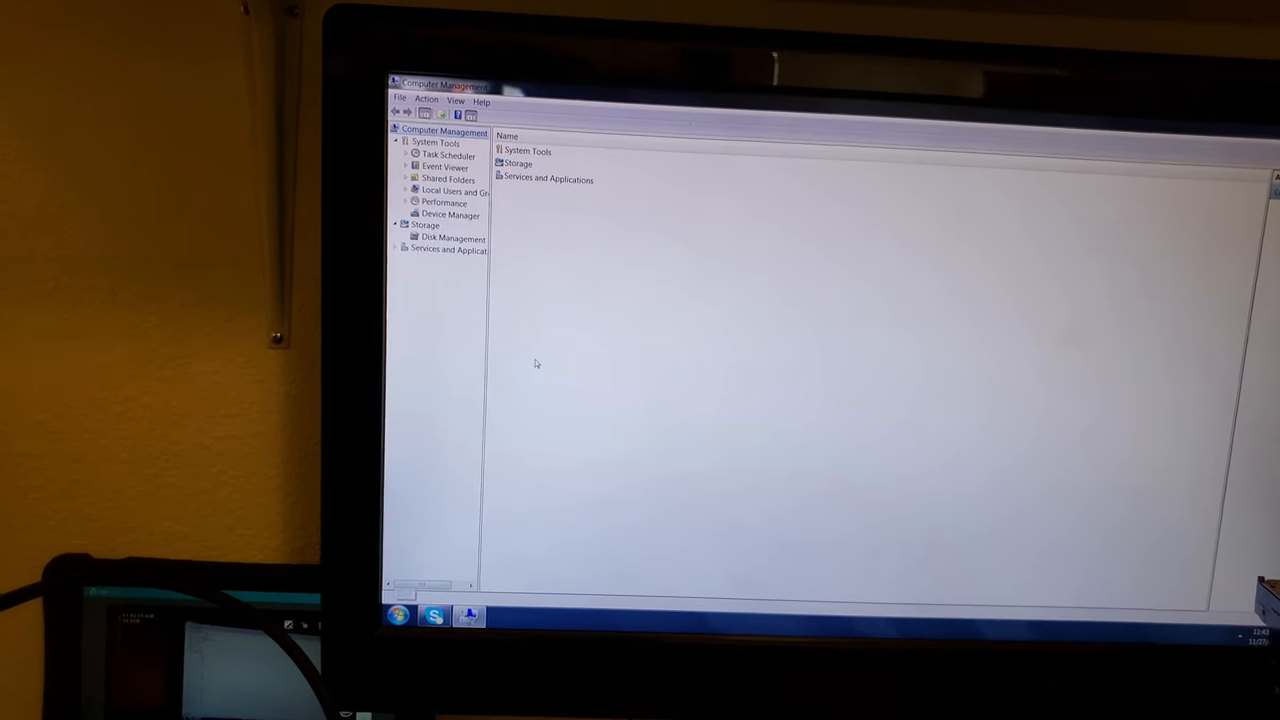
Initialize the new 1862 GB Disk 1 as GPT from Disk Management so it comes online
{"action": "left_click", "coordinate": [452, 238]}
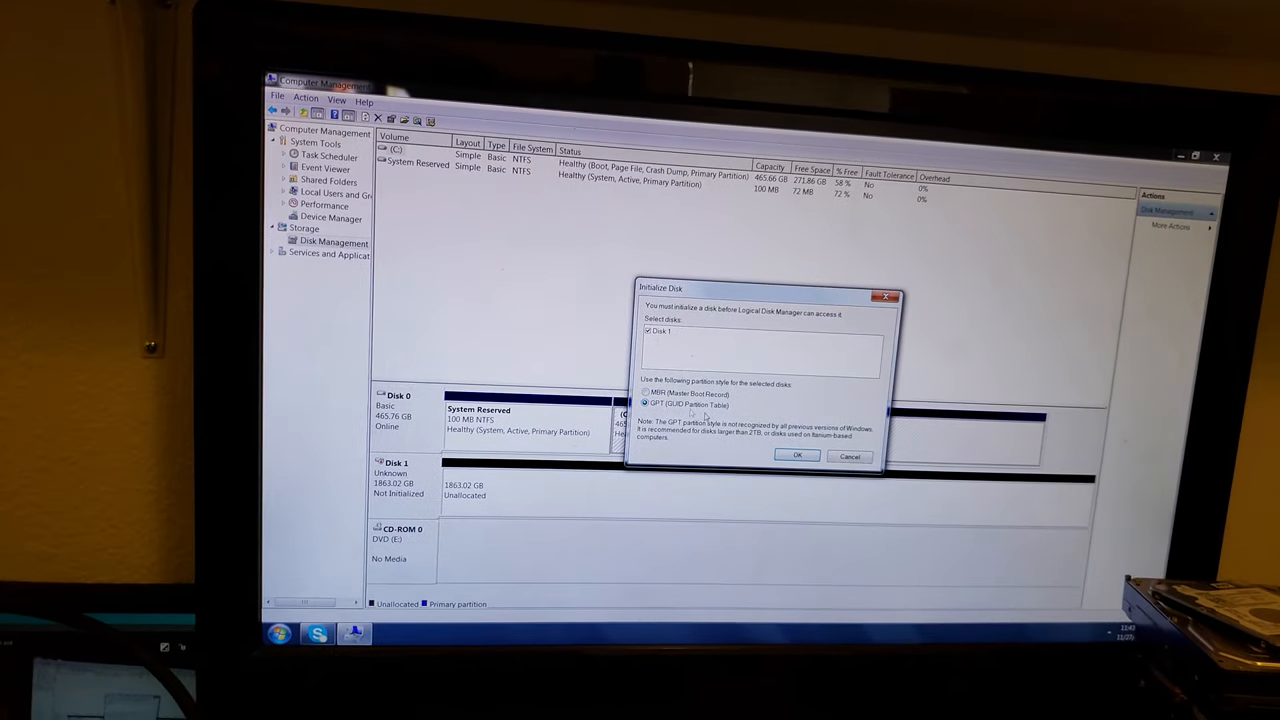
{"action": "left_click", "coordinate": [796, 456]}
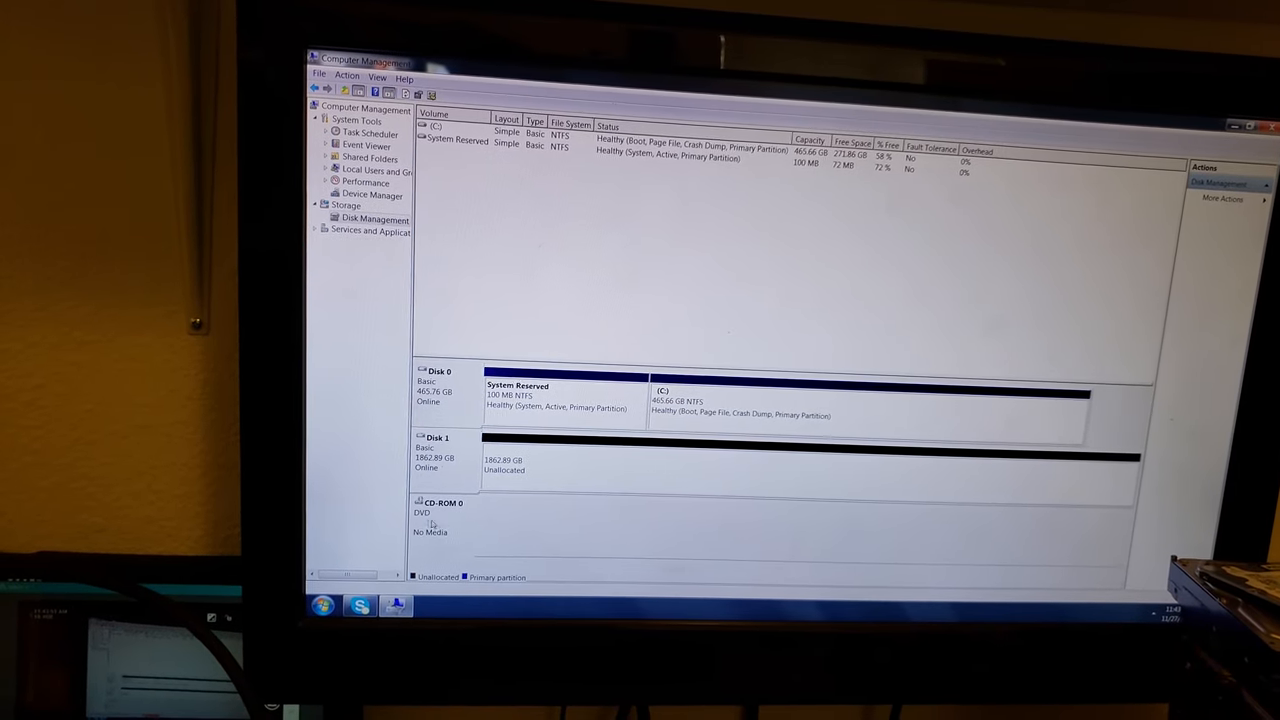
Reassign CD-ROM 0 to drive letter E:, accepting the letter-change warning
{"action": "right_click", "coordinate": [432, 524]}
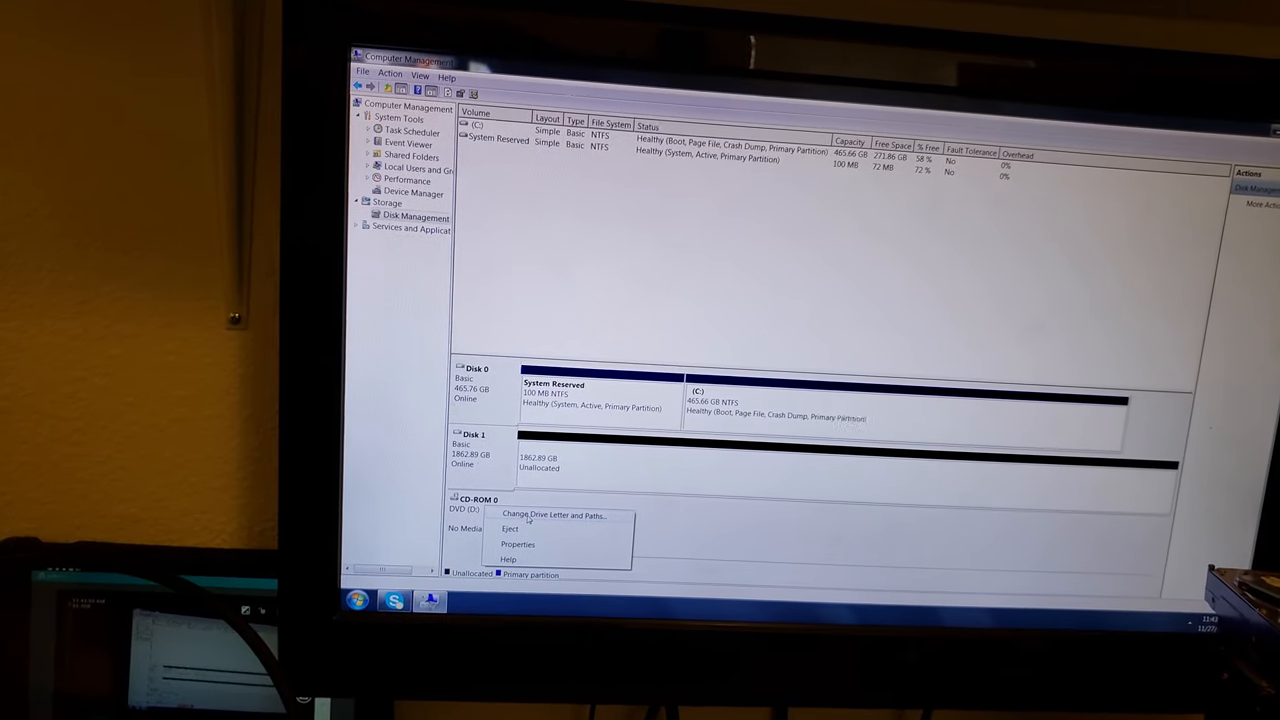
{"action": "left_click", "coordinate": [554, 516]}
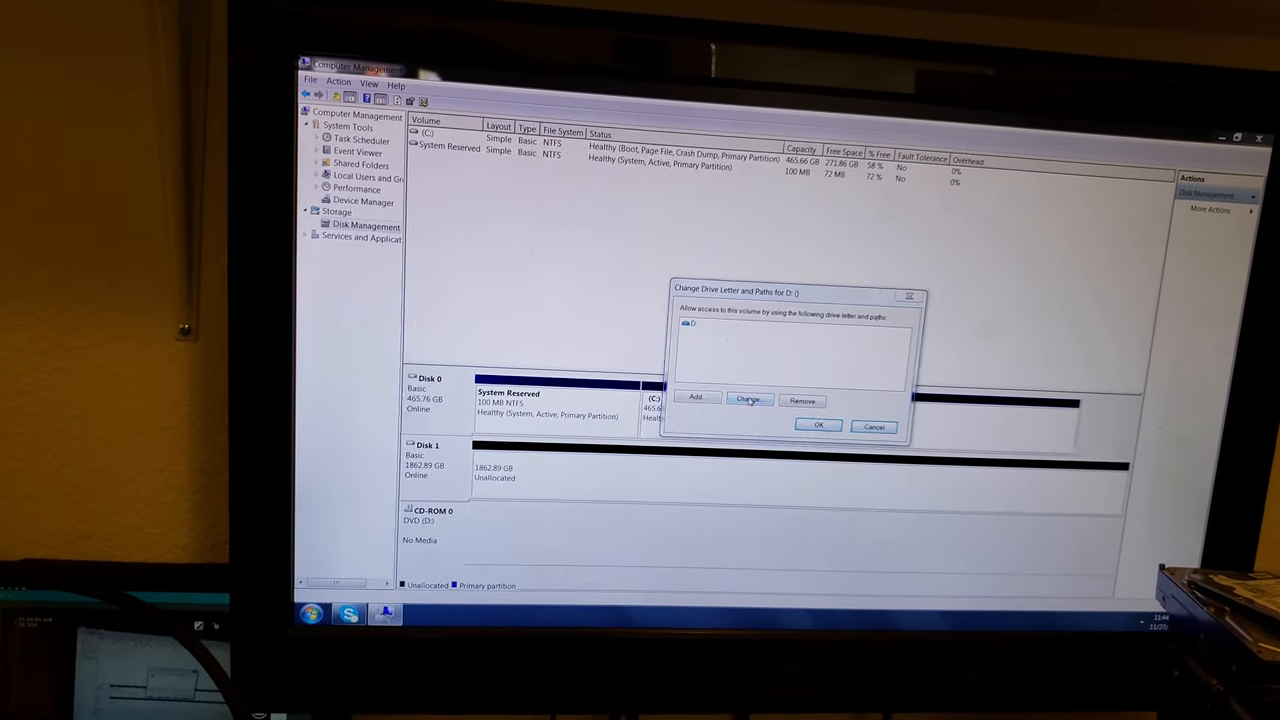
{"action": "left_click", "coordinate": [748, 398]}
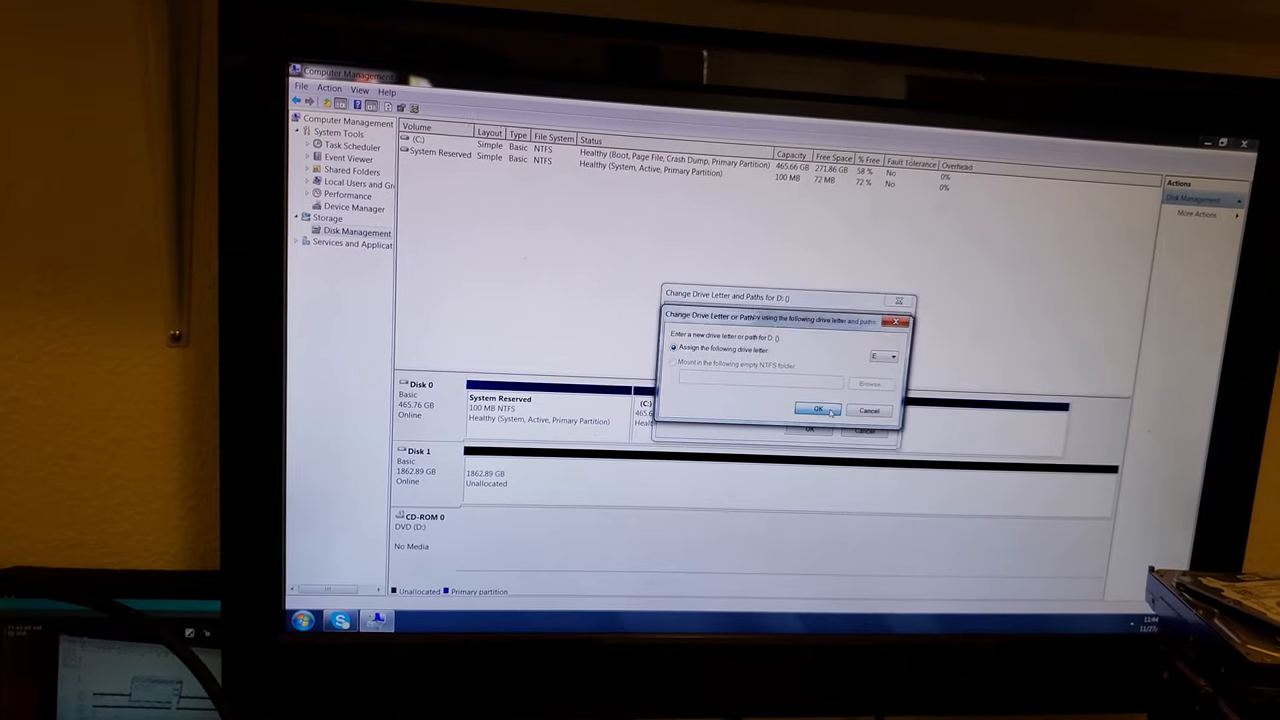
{"action": "left_click", "coordinate": [818, 408]}
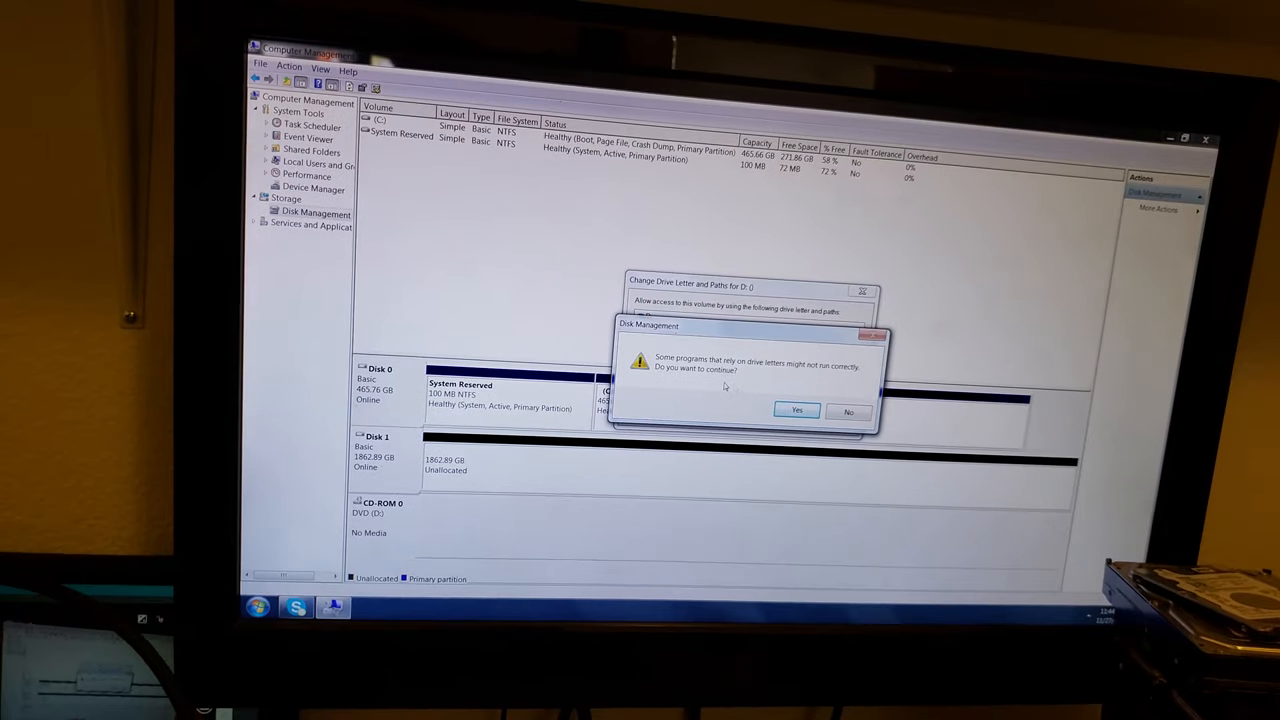
{"action": "left_click", "coordinate": [796, 410]}
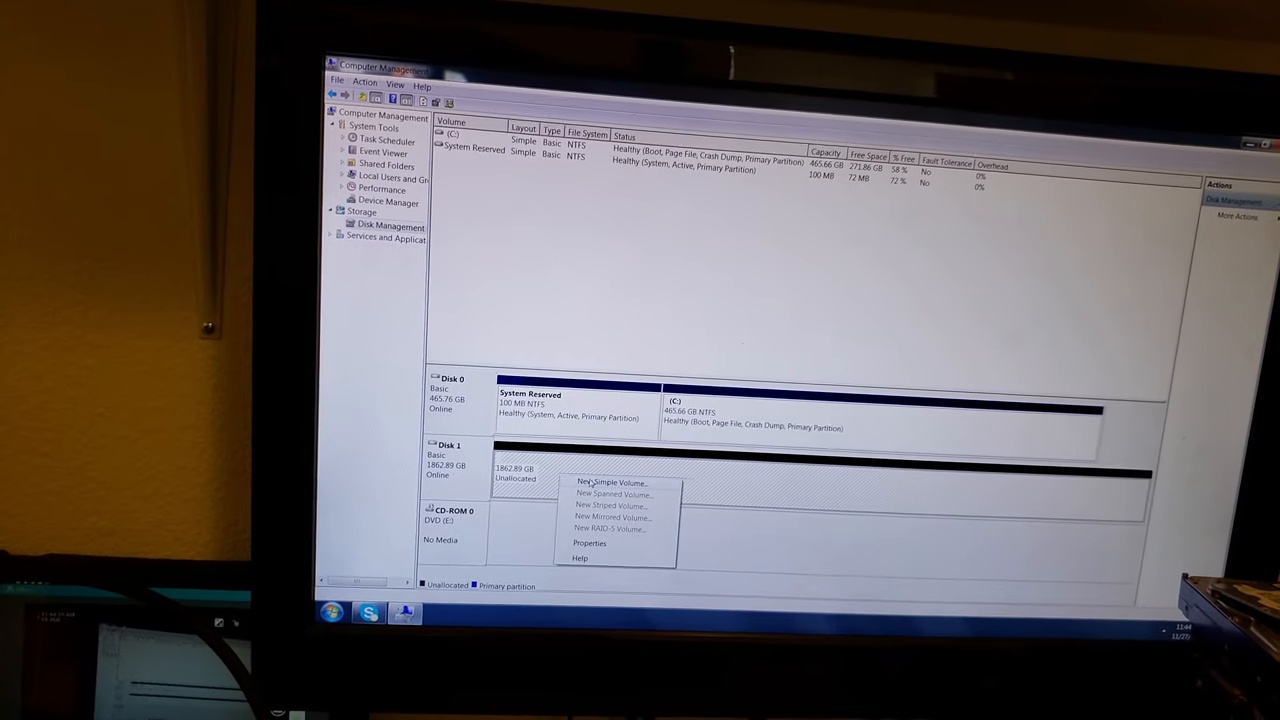
Create a quick-formatted NTFS simple volume on Disk 1's unallocated space as D: labelled 'Hard drive'
{"action": "left_click", "coordinate": [610, 482]}
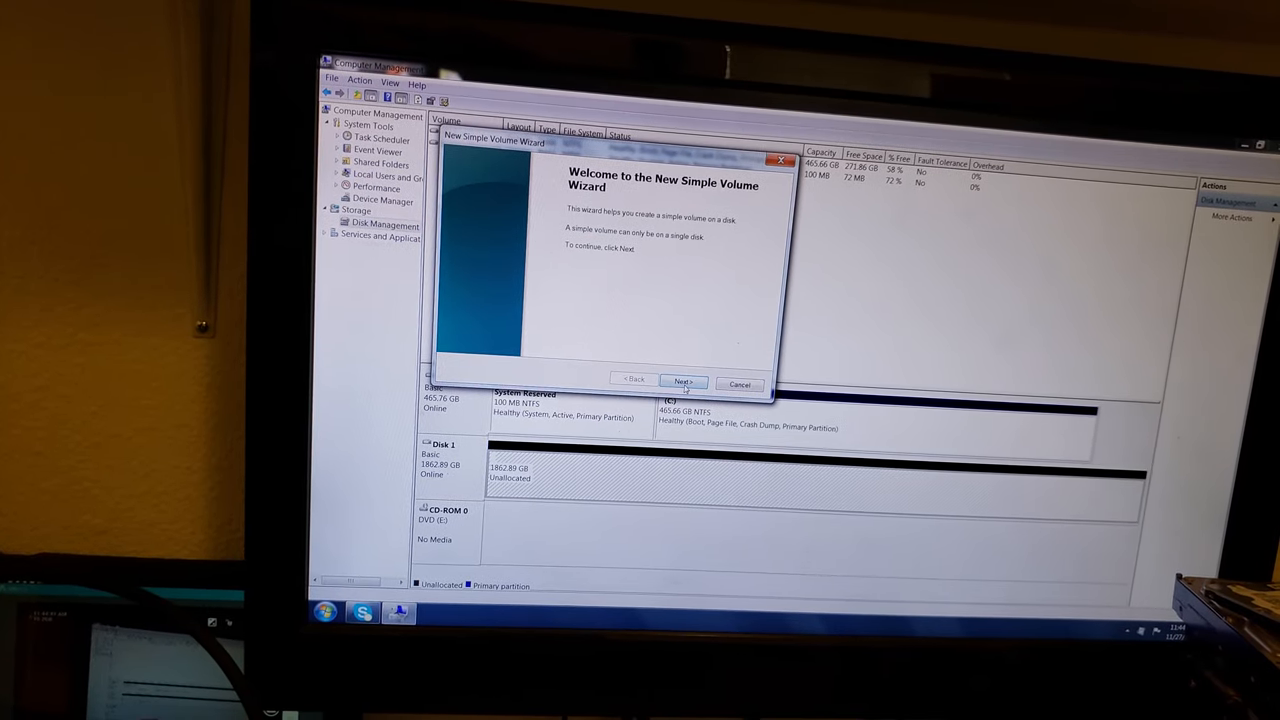
{"action": "left_click", "coordinate": [684, 380]}
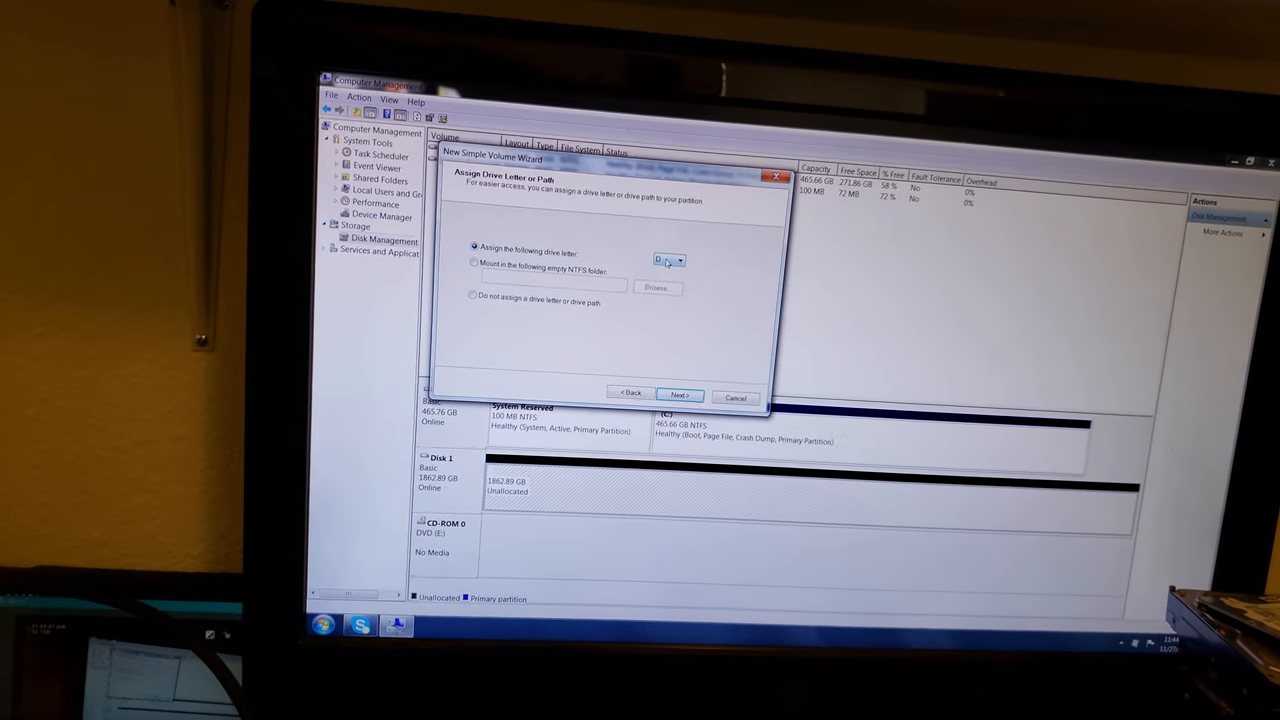
{"action": "left_click", "coordinate": [678, 260]}
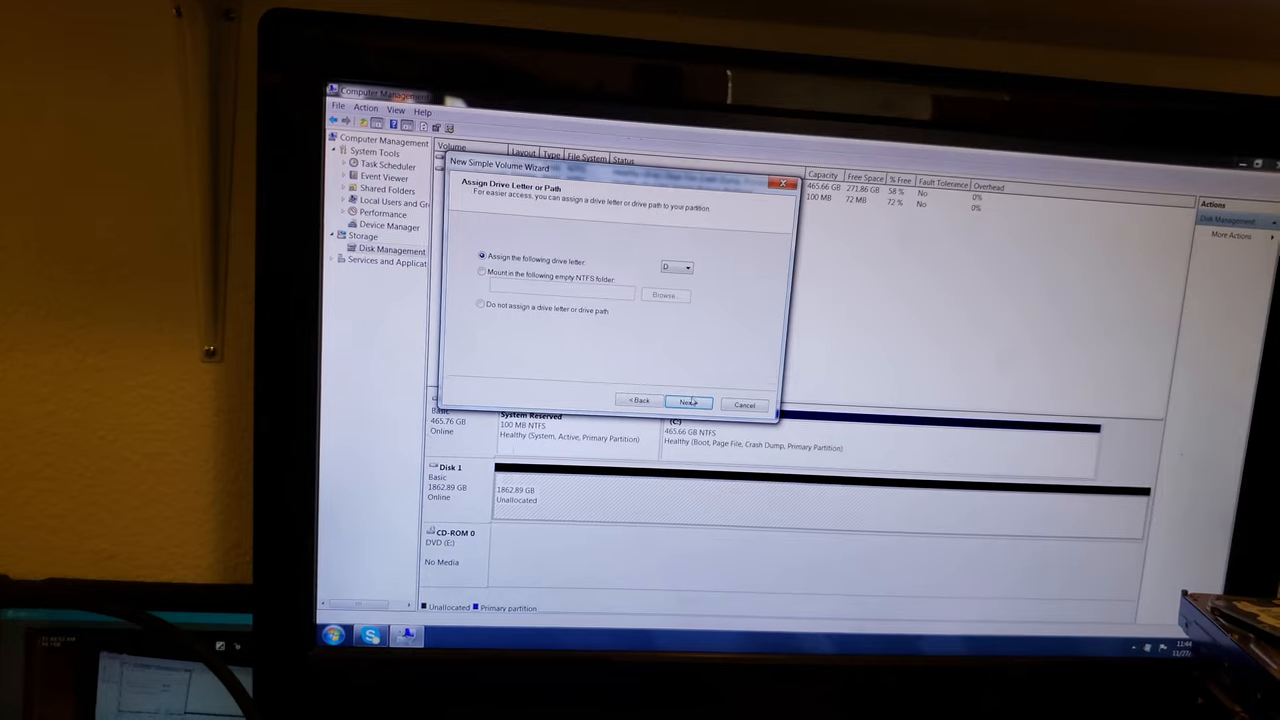
{"action": "left_click", "coordinate": [688, 400]}
{"action": "type", "text": "Hard drive"}
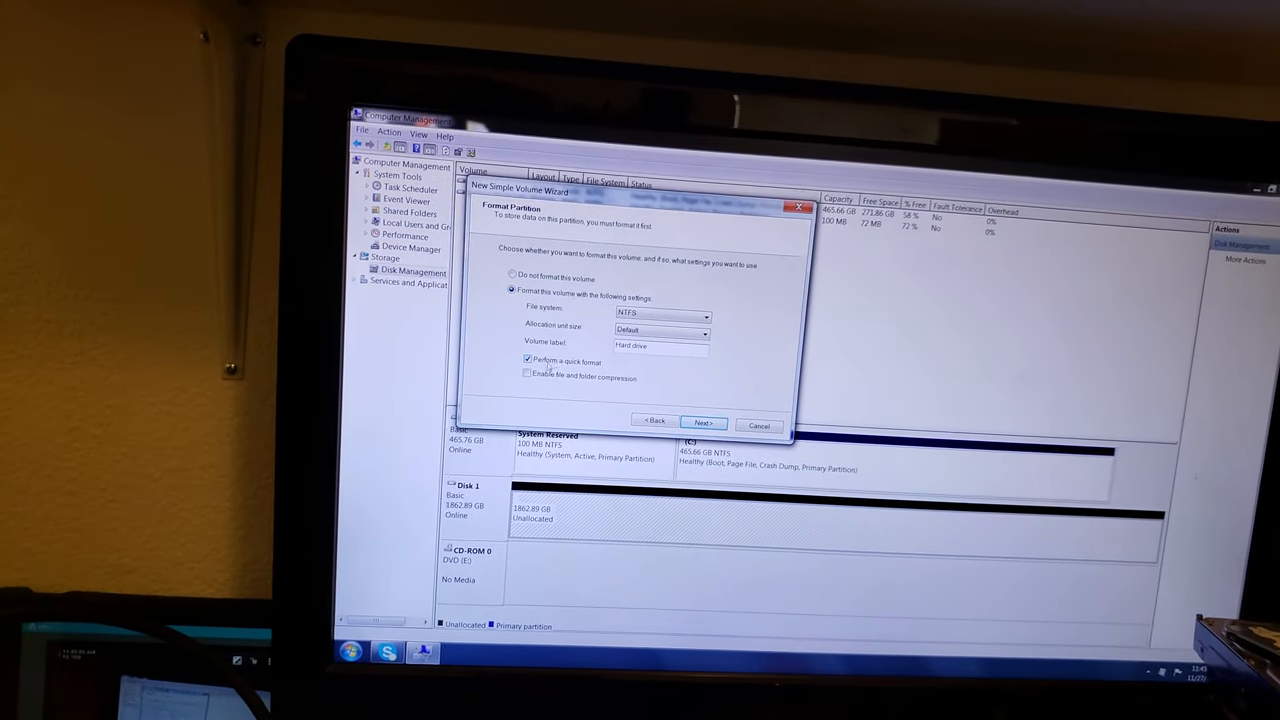
{"action": "left_click", "coordinate": [704, 420]}
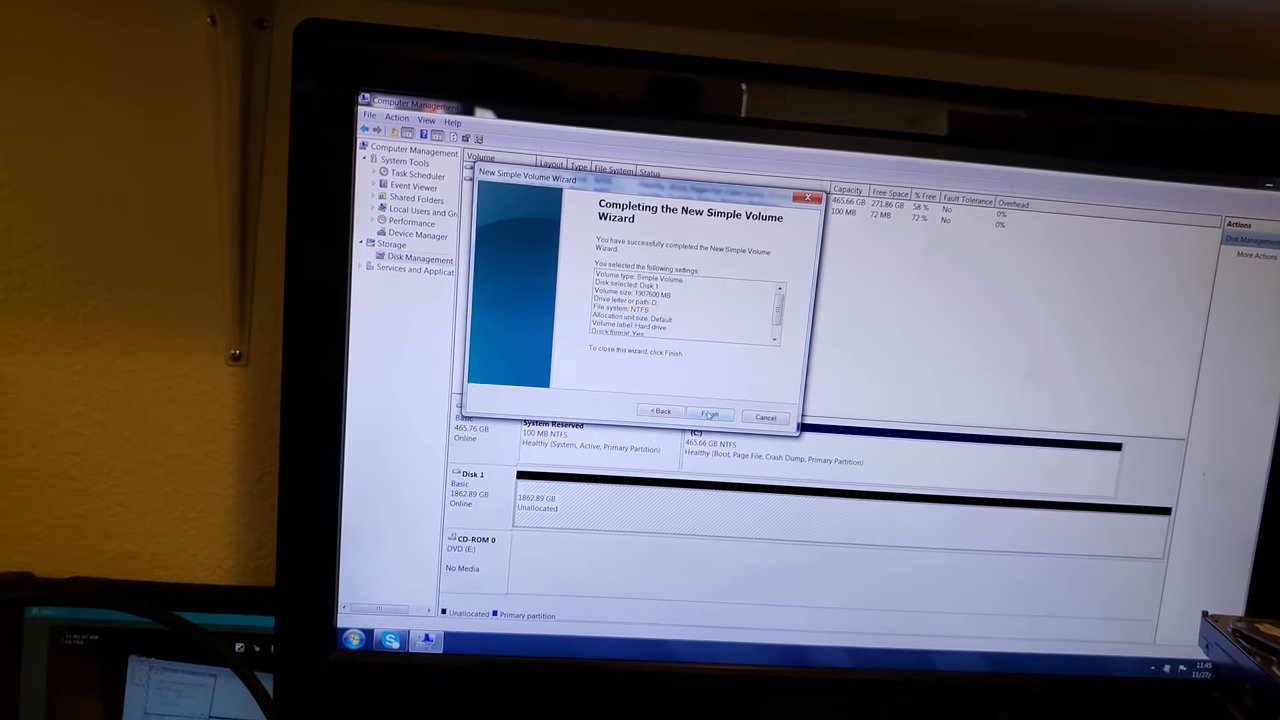
{"action": "left_click", "coordinate": [710, 412]}
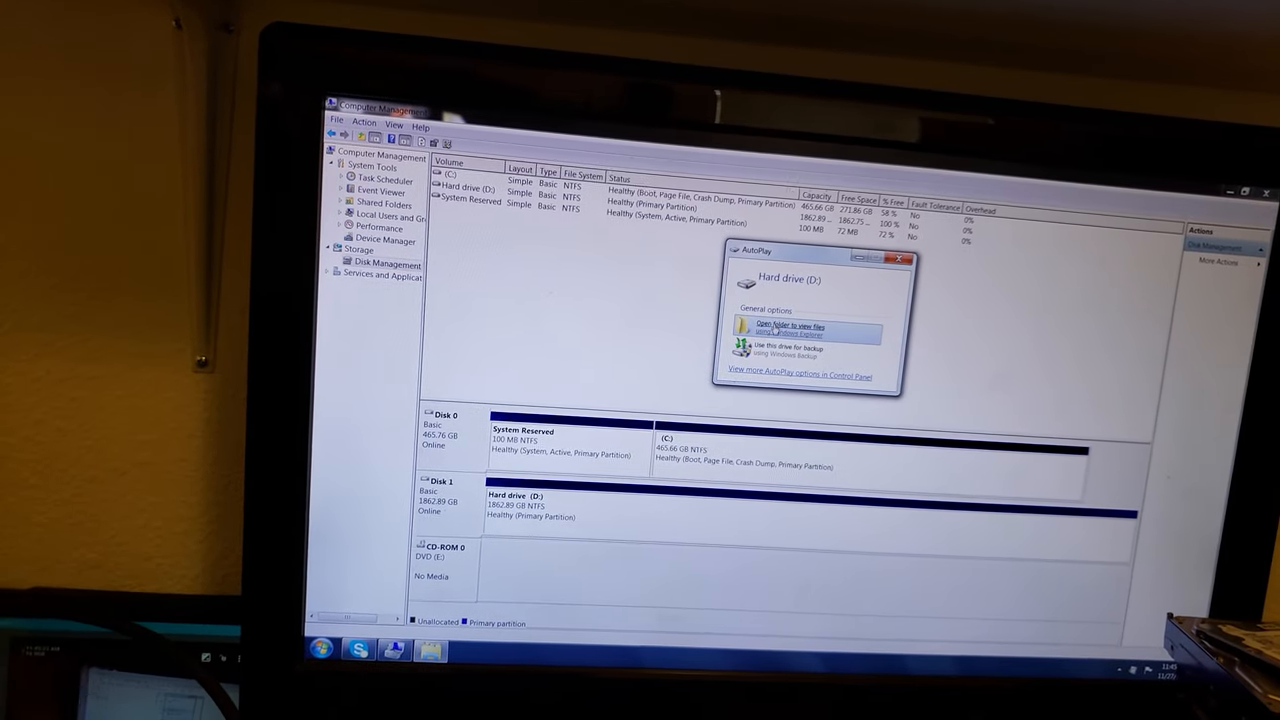
Open the new Hard drive (D:) in Windows Explorer from the AutoPlay prompt
{"action": "left_click", "coordinate": [790, 328]}
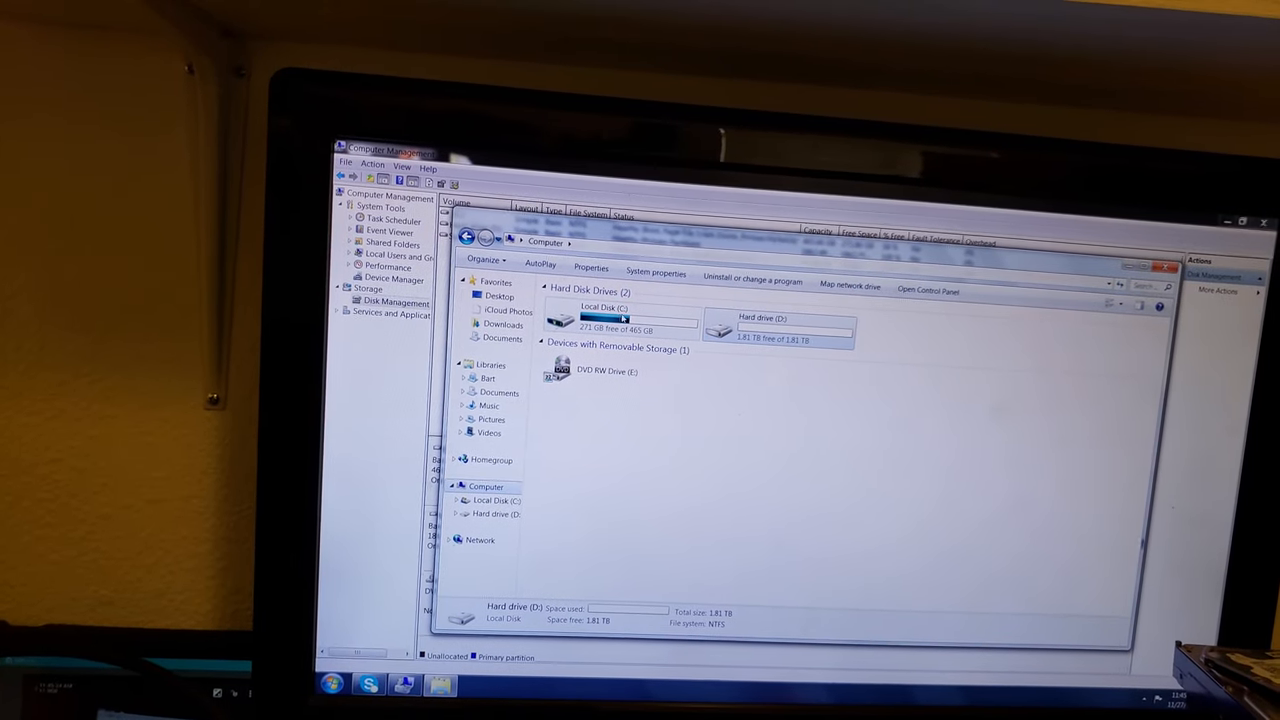
Relabel Local Disk (C:) as 'SSD' through its Properties dialog
{"action": "right_click", "coordinate": [620, 324]}
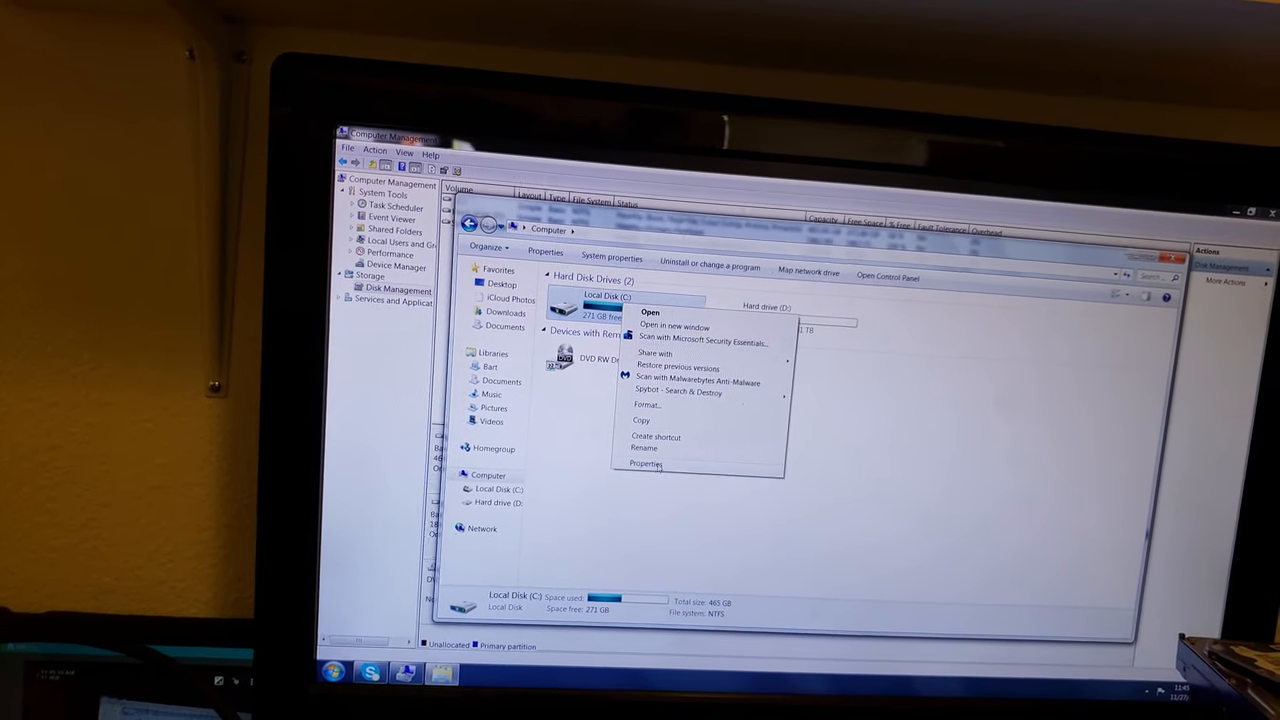
{"action": "left_click", "coordinate": [648, 464]}
{"action": "type", "text": "SSD"}
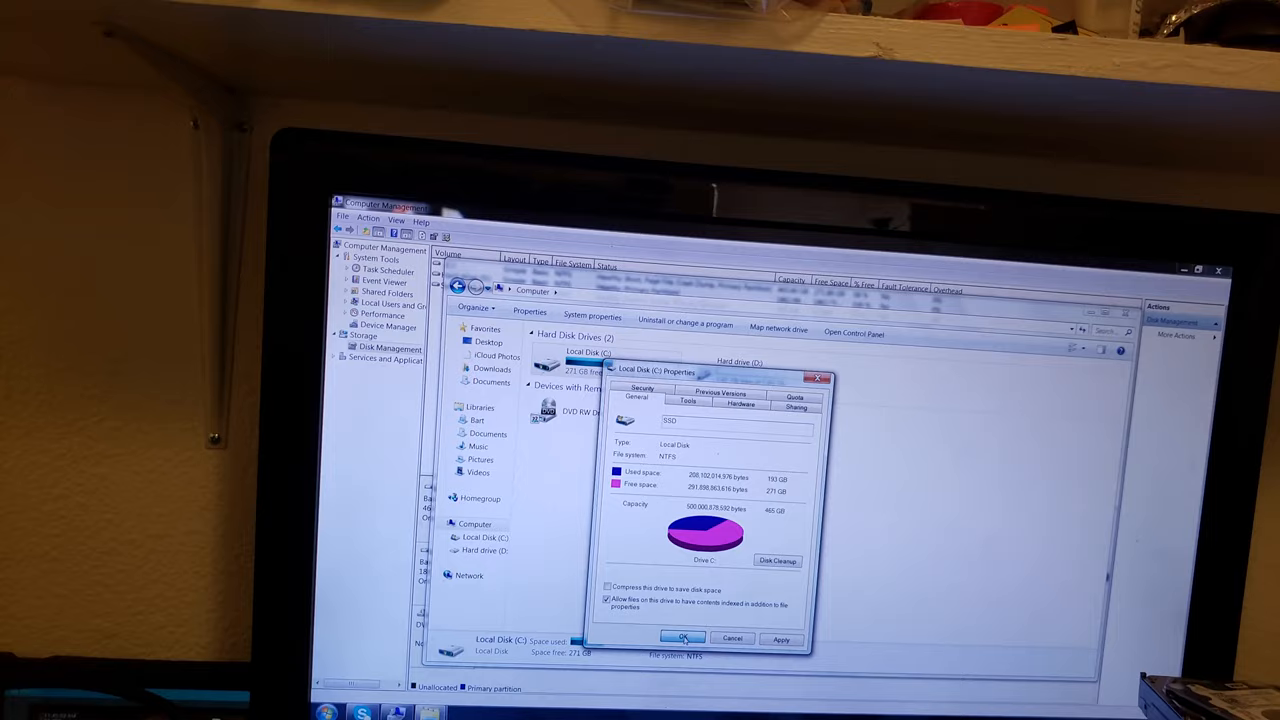
{"action": "left_click", "coordinate": [684, 640]}
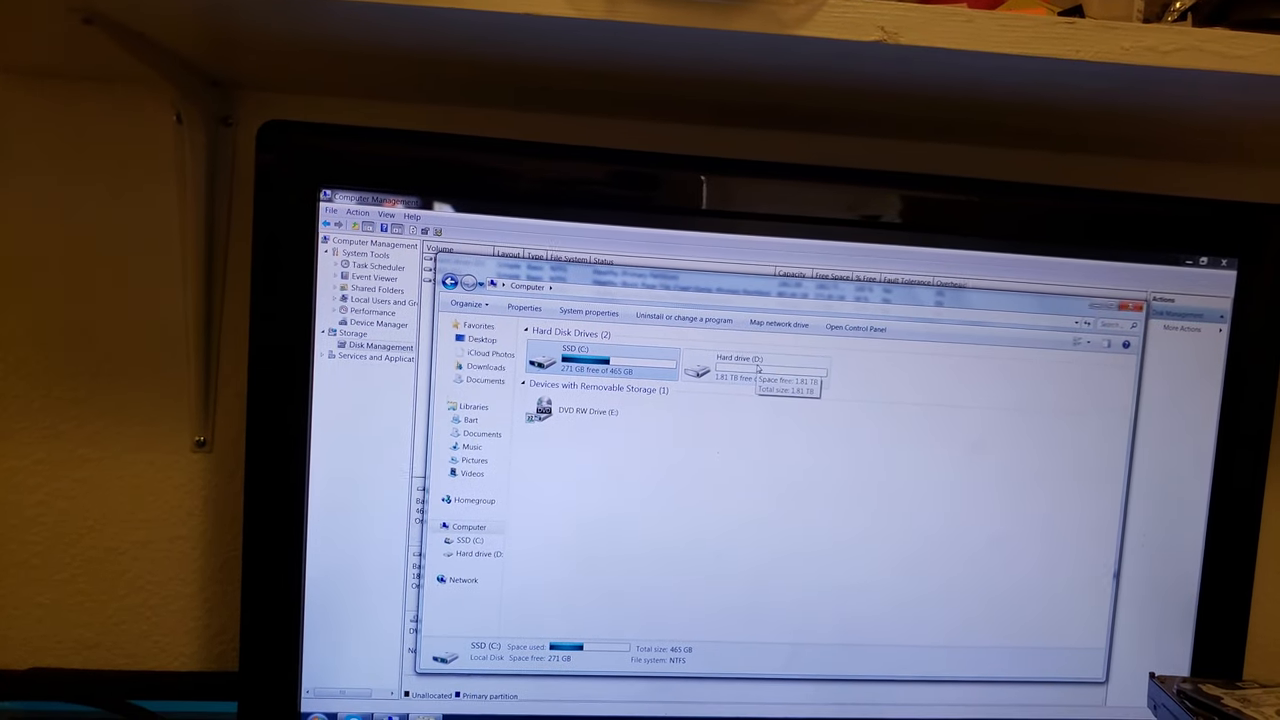